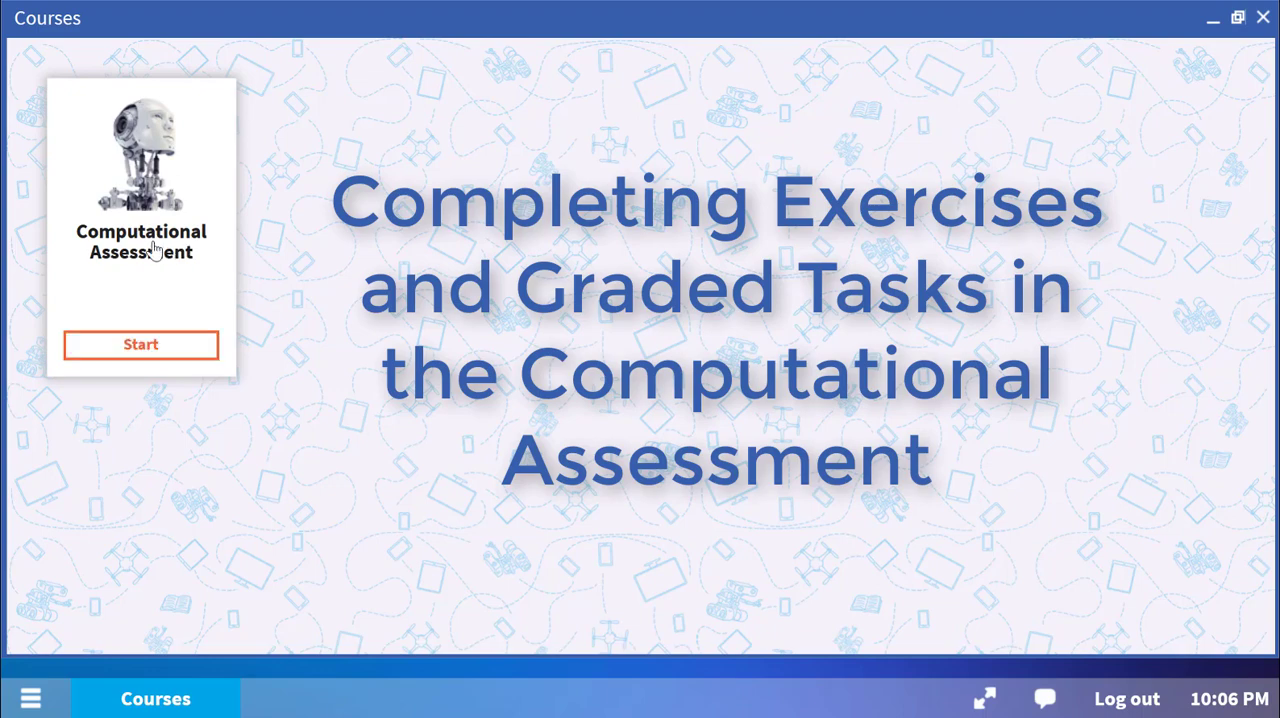
- Start the Computational Assessment course and advance to the section 1.2 Practice Exercises page
click(141, 344)
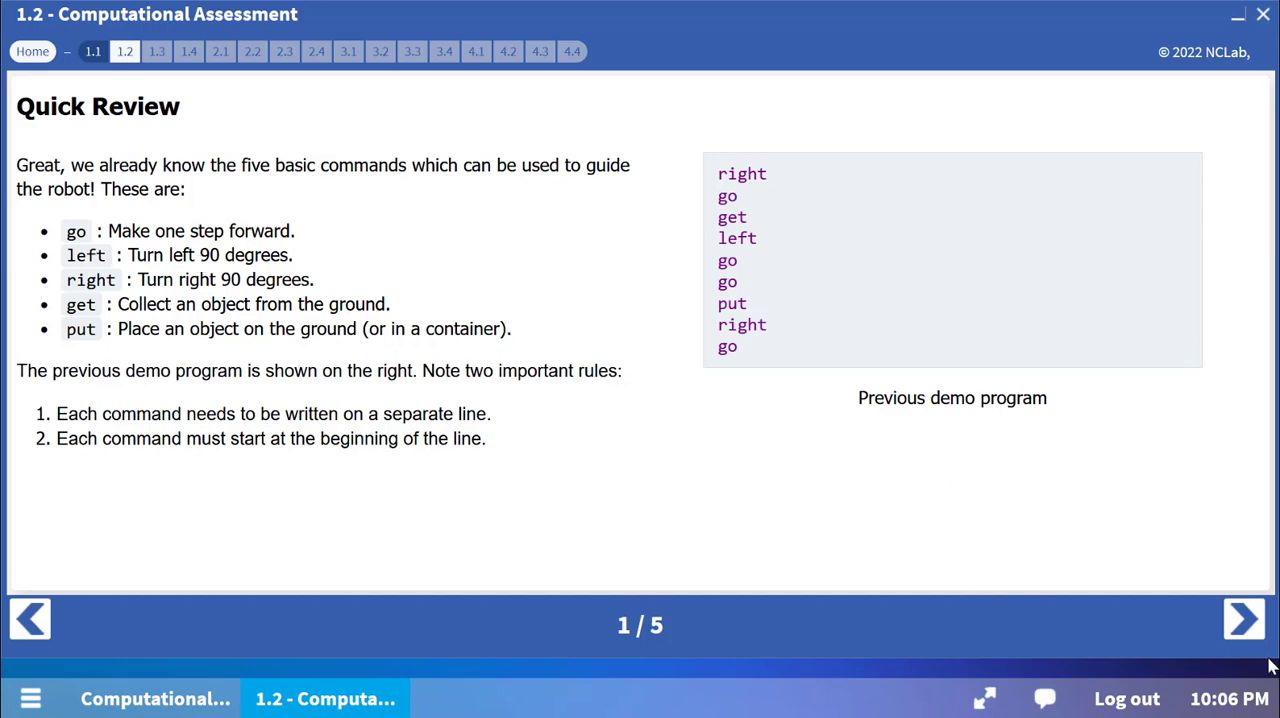
click(1243, 618)
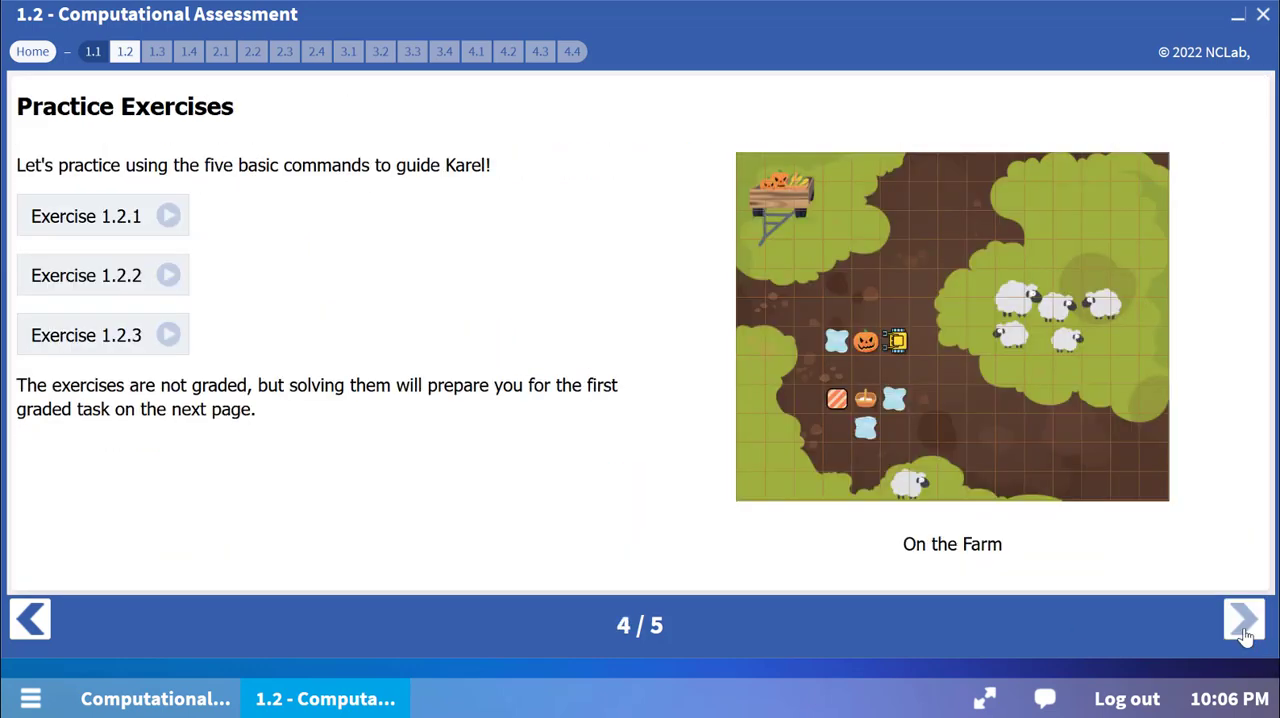
mouse_move(510, 373)
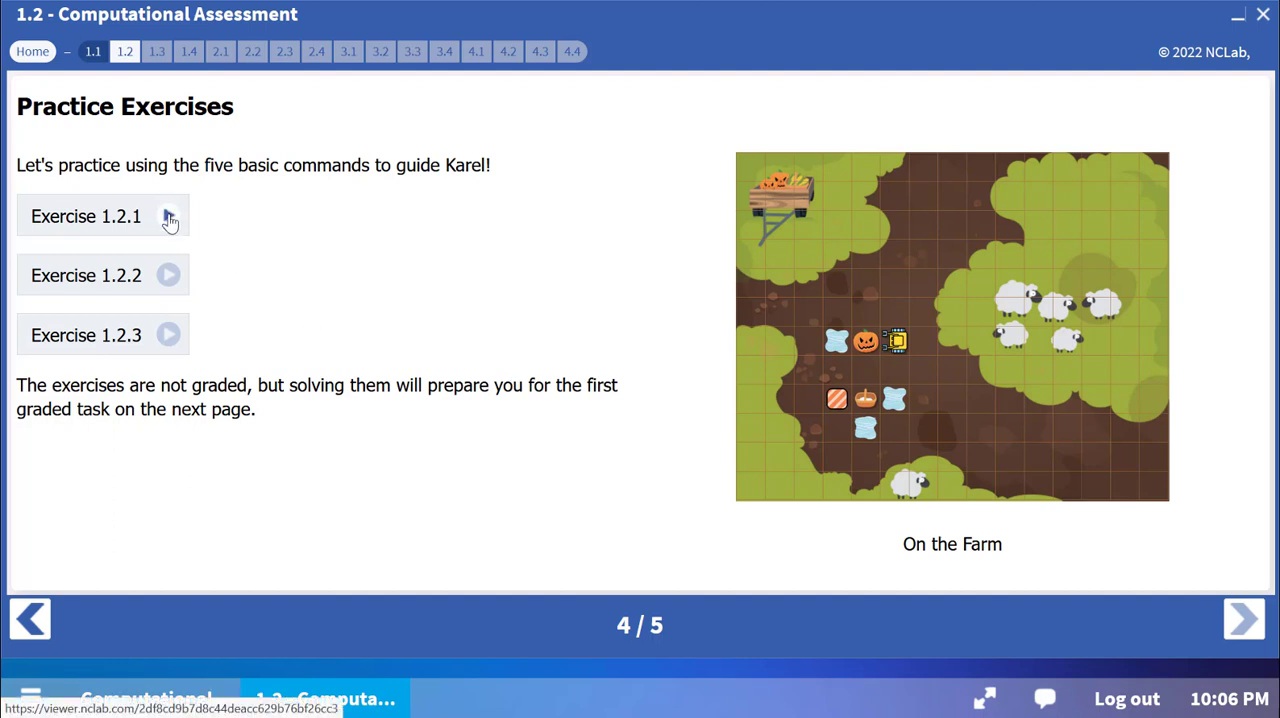
- Open Exercise 1.2.1 and scroll the instructions down to the empty Karel code editor
click(168, 216)
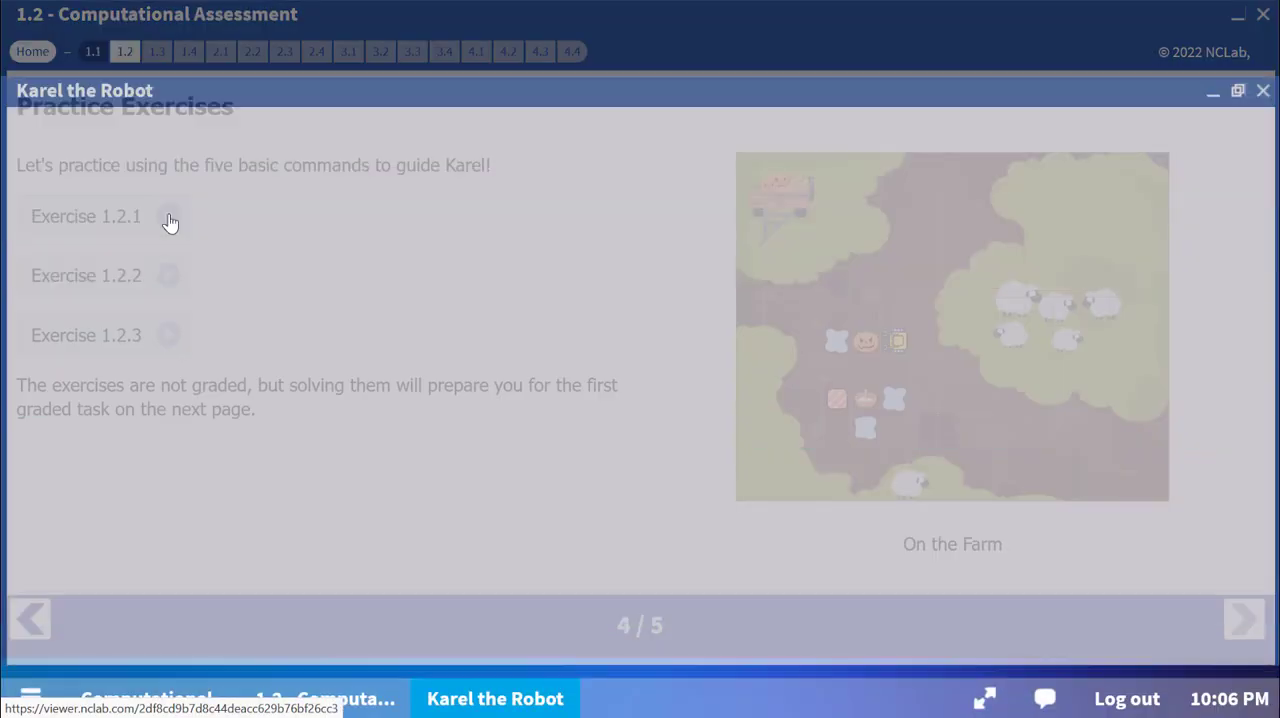
click(86, 216)
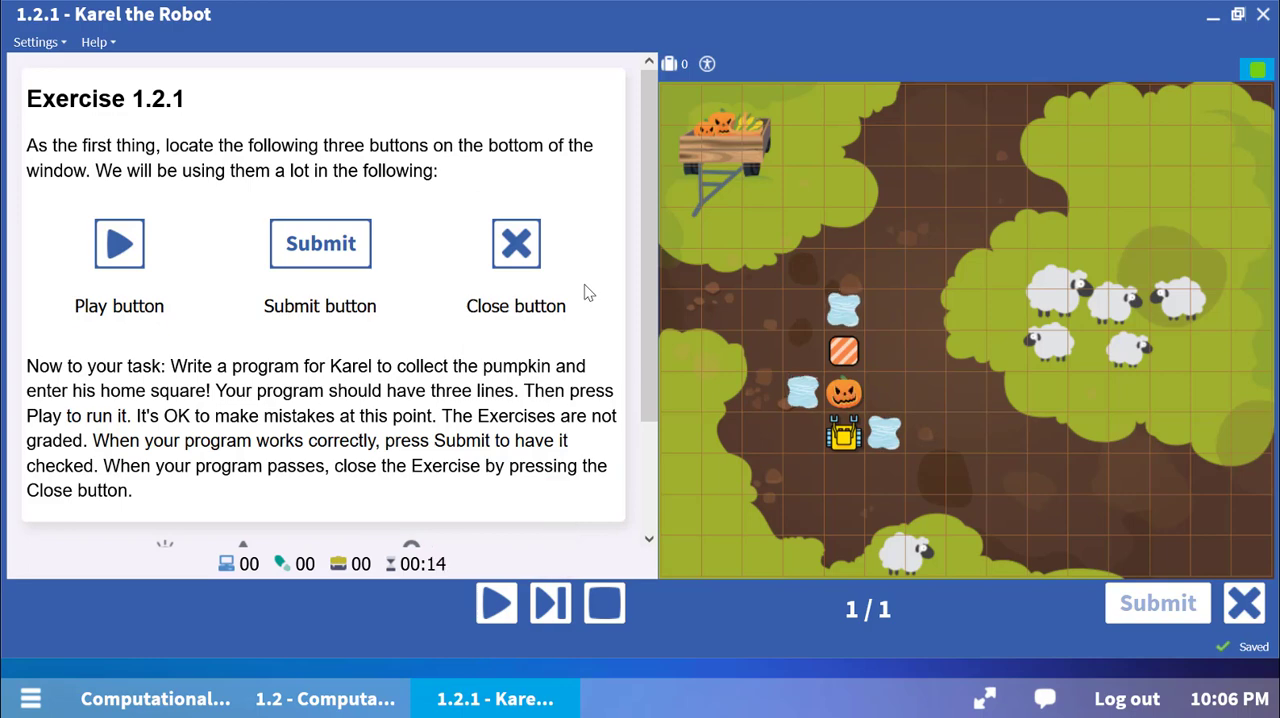
scroll(down, 3)
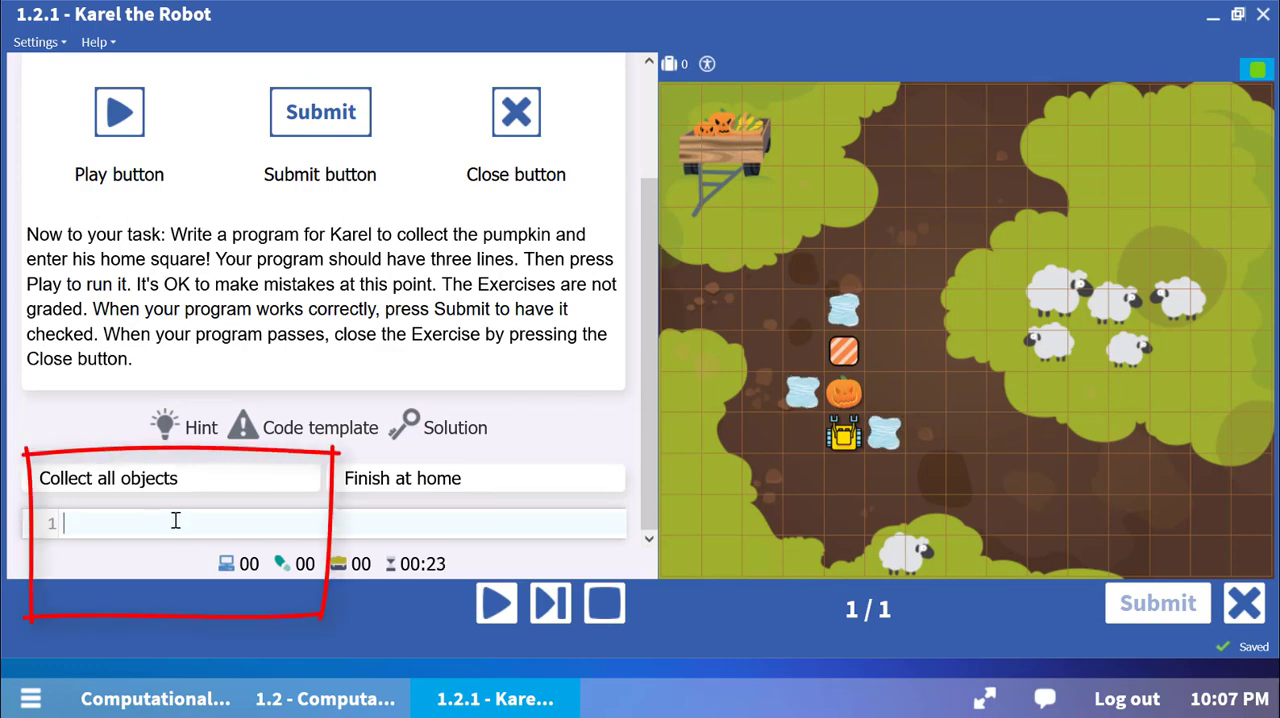
- Enter the Karel program lines go, get, and go go
text(go)
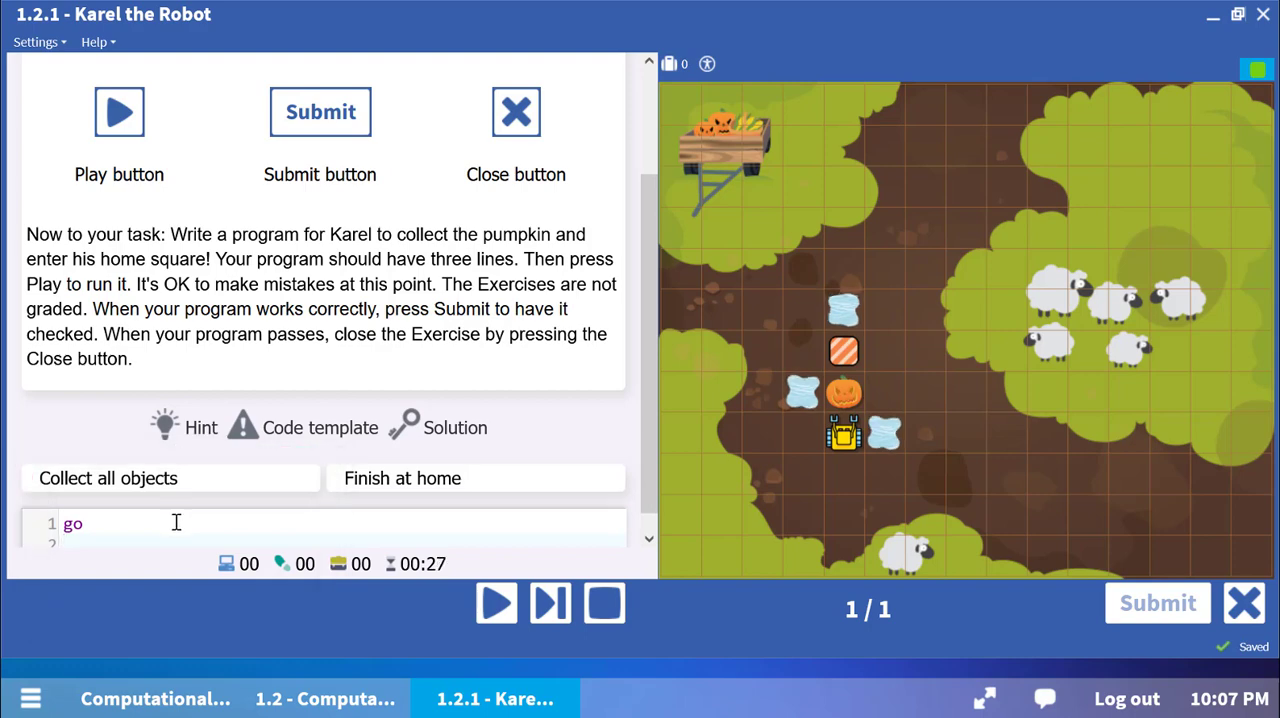
key(enter)
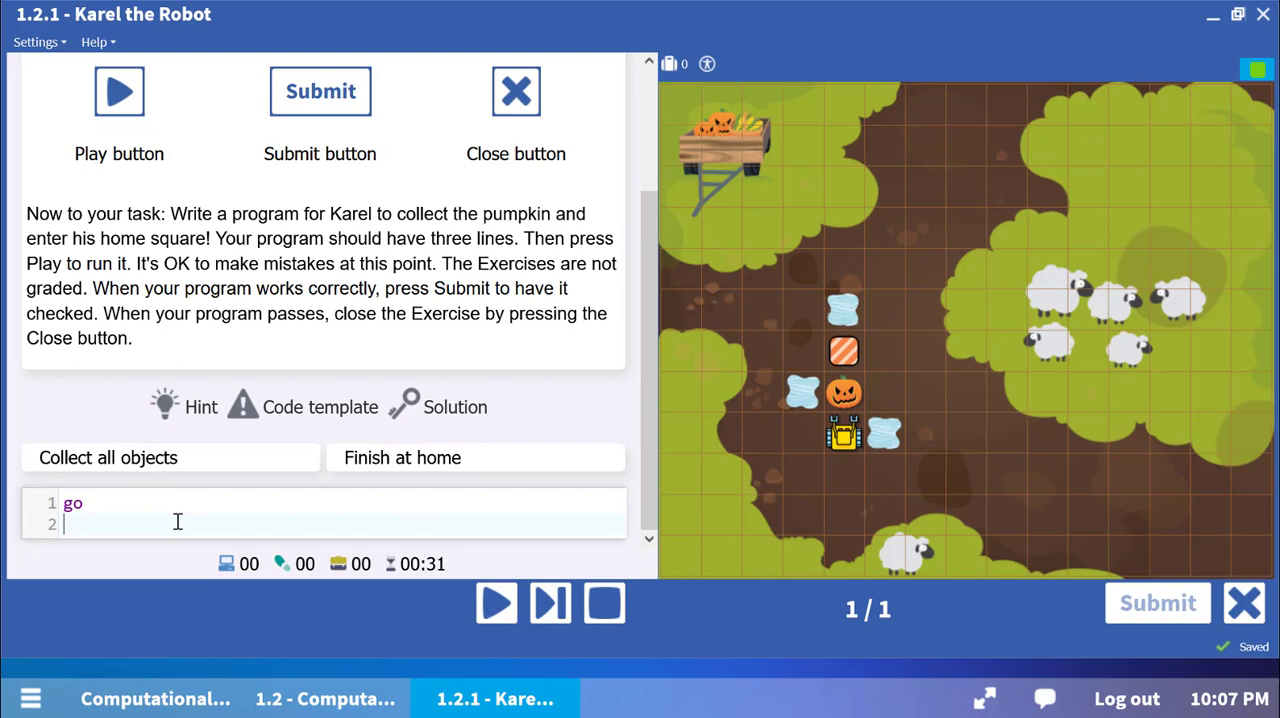
text(get)
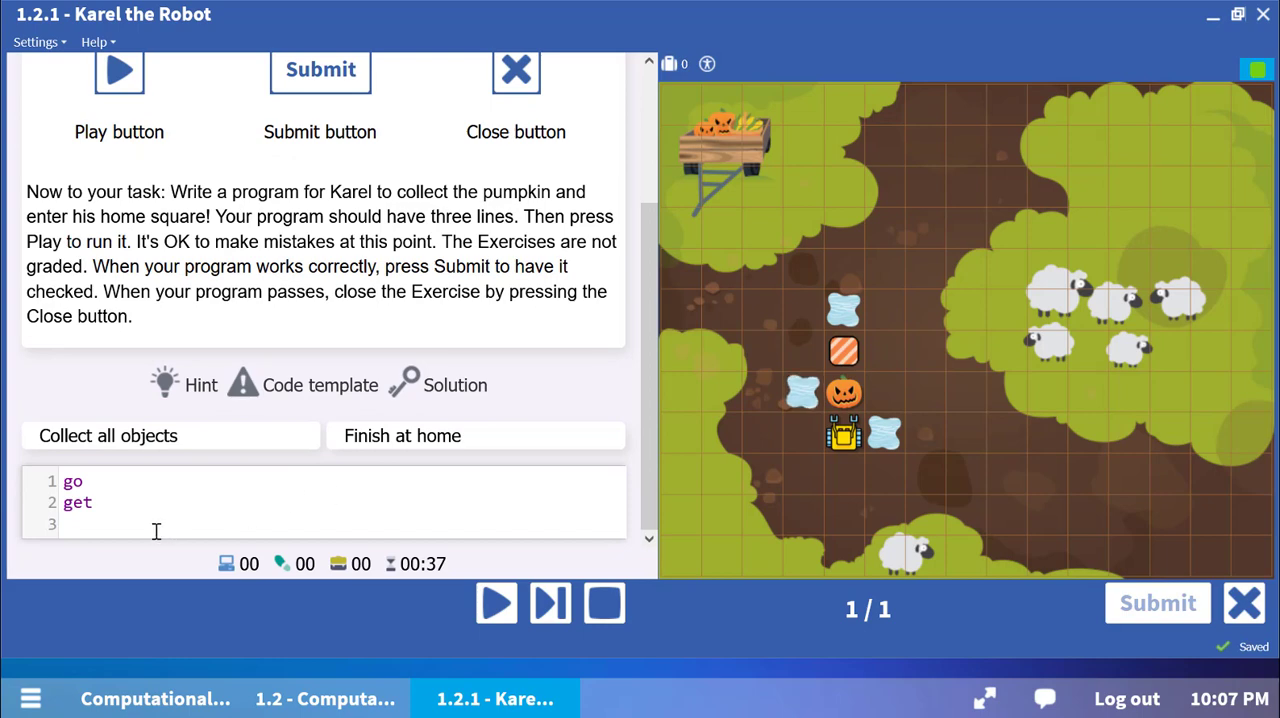
text(go)
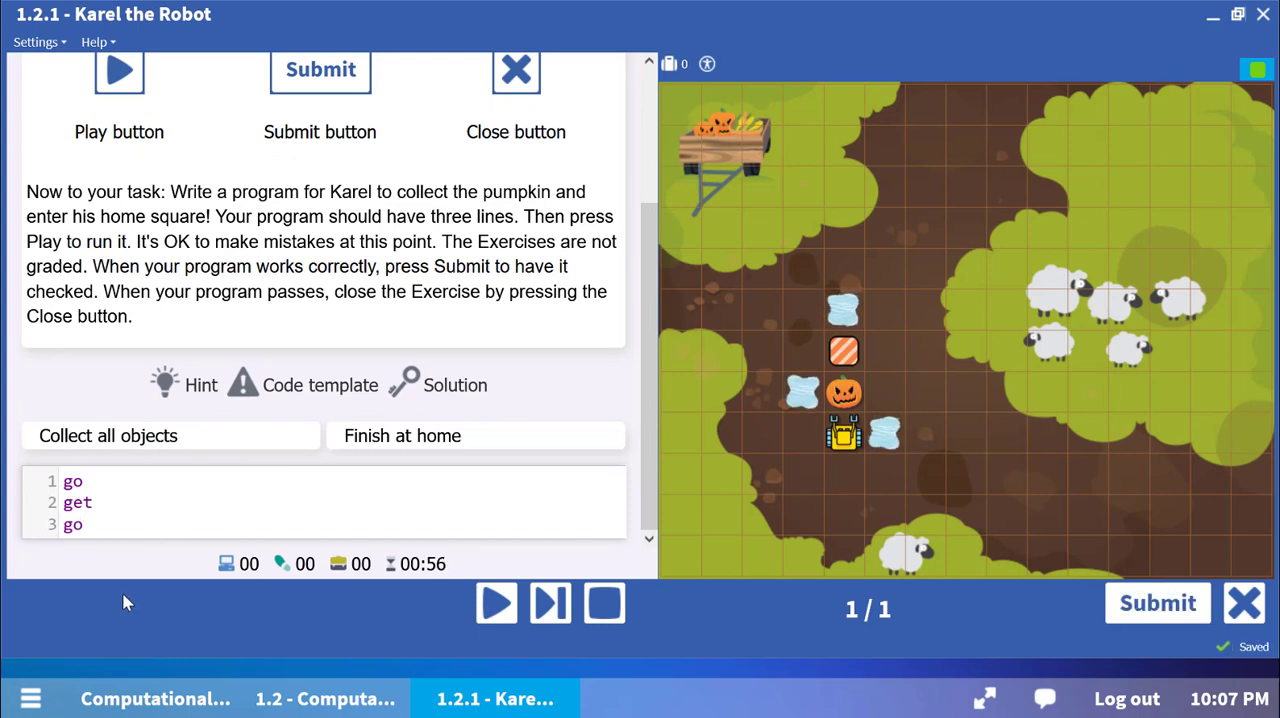
text(g)
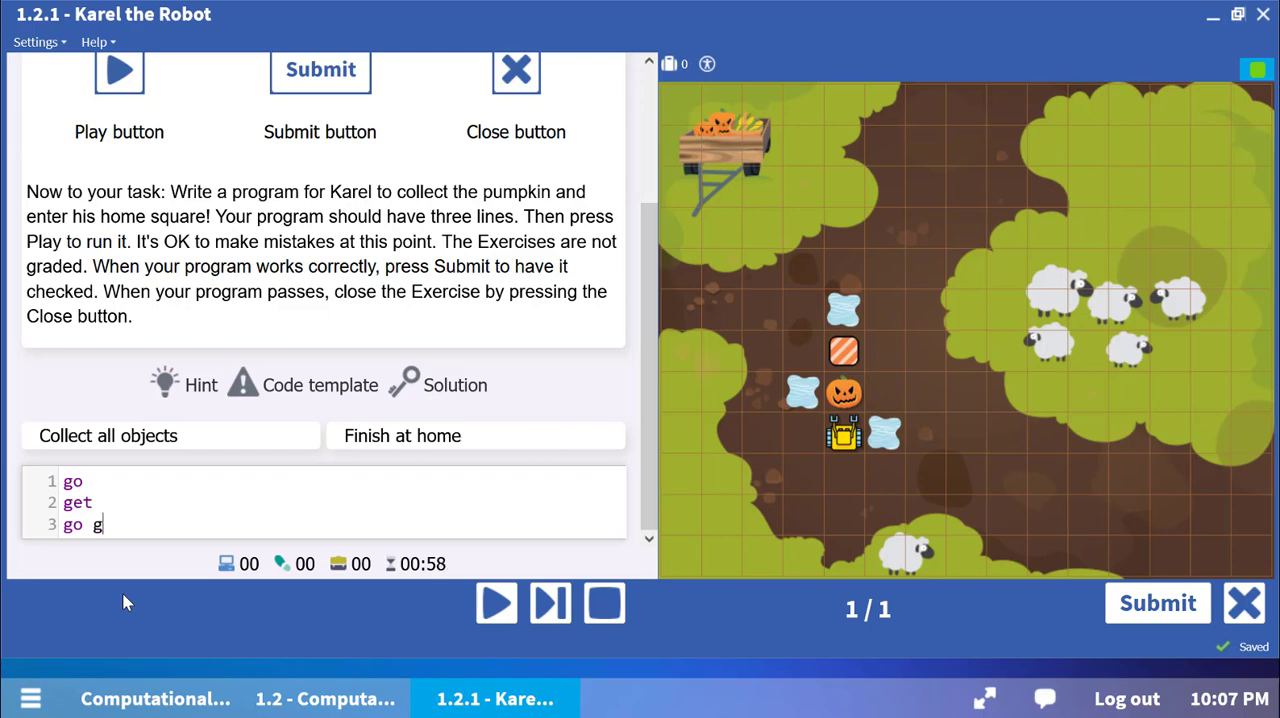
text(o)
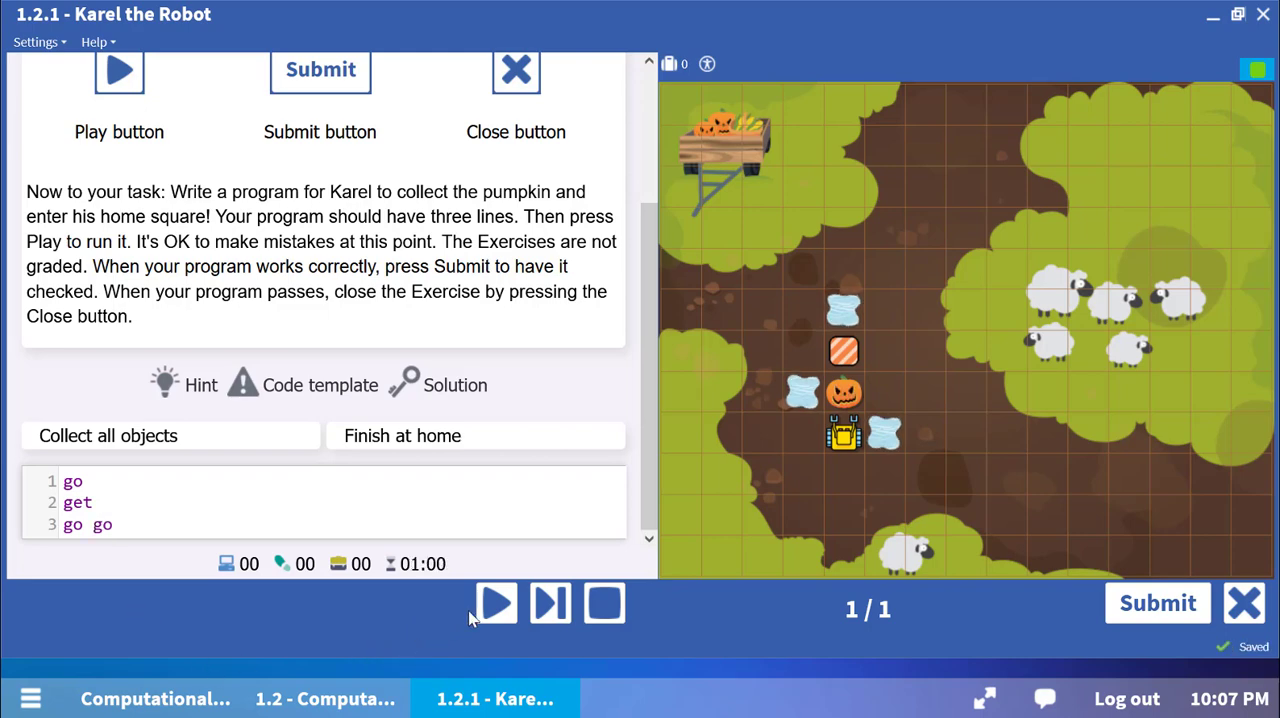
- Run the program, dismiss the multiple-commands error, and trim line 3 to just go
click(497, 602)
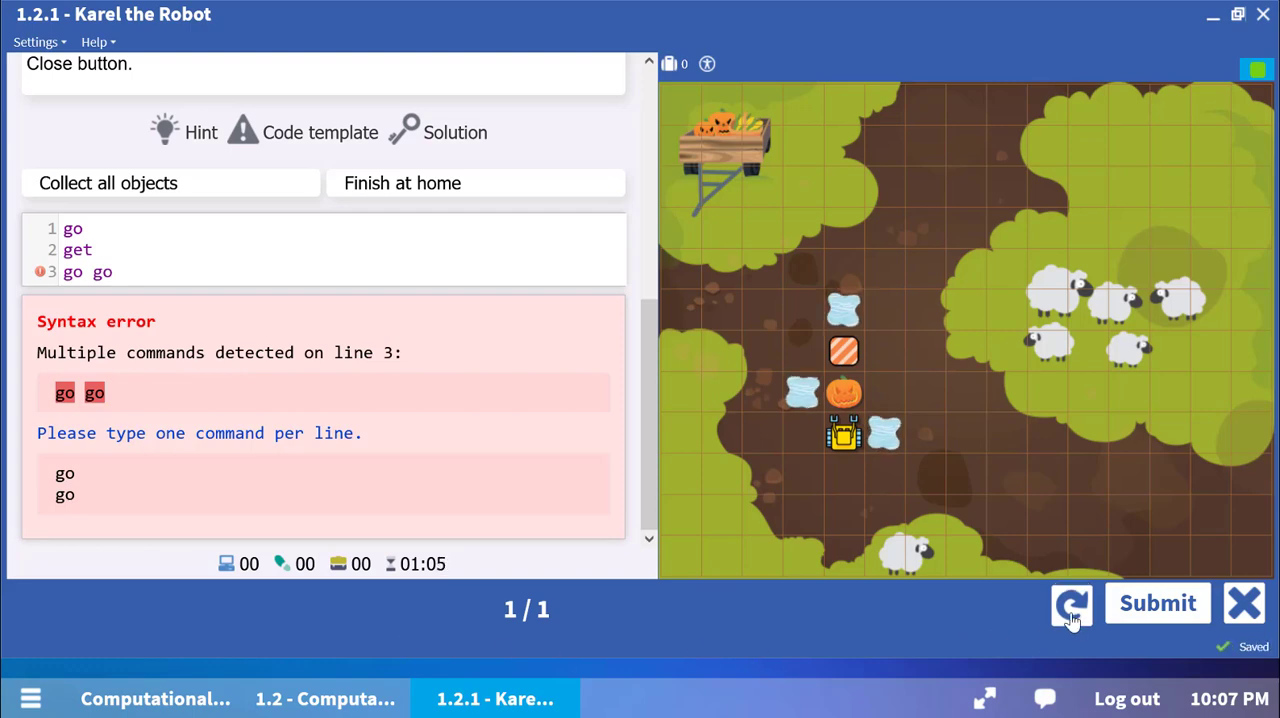
click(1071, 603)
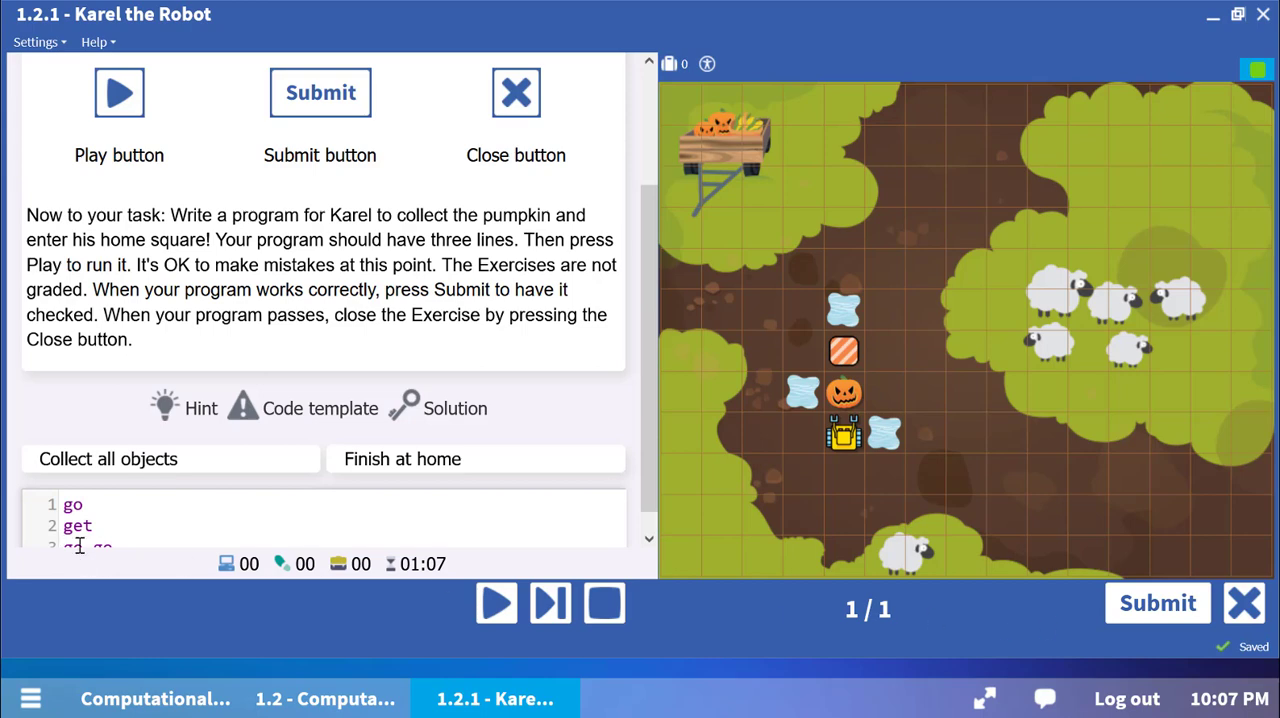
text(go)
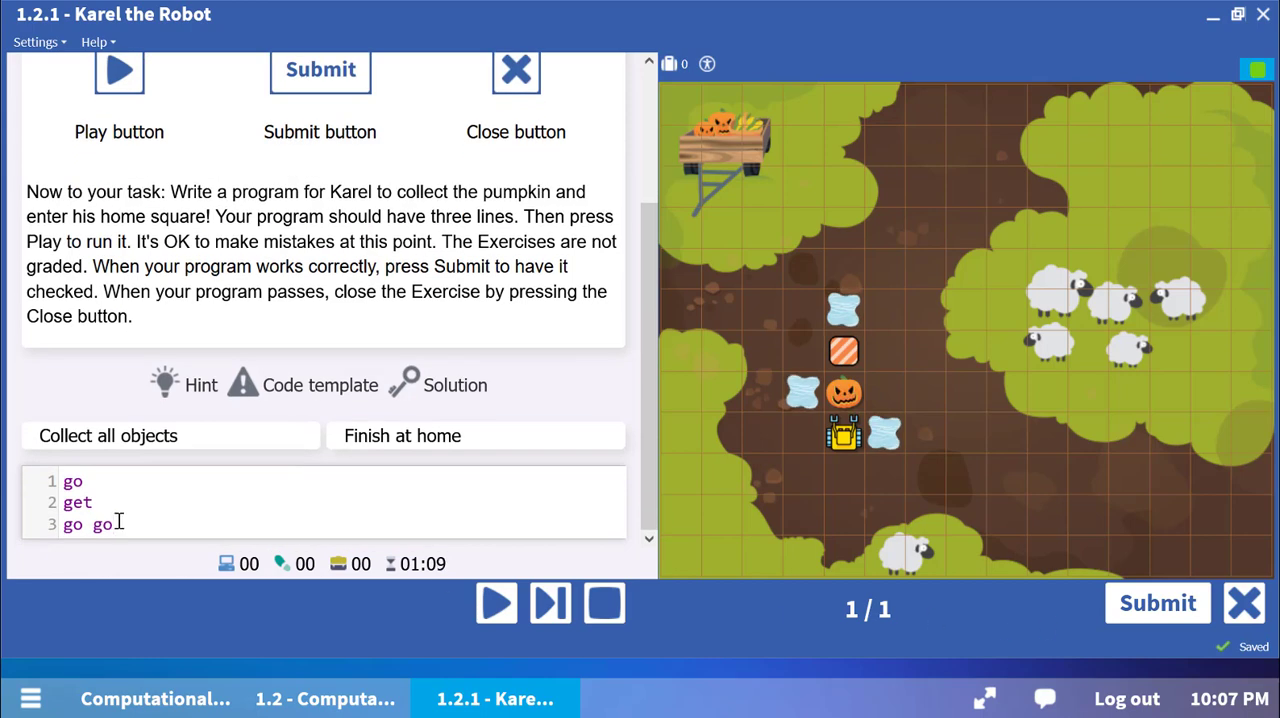
key(backspace)
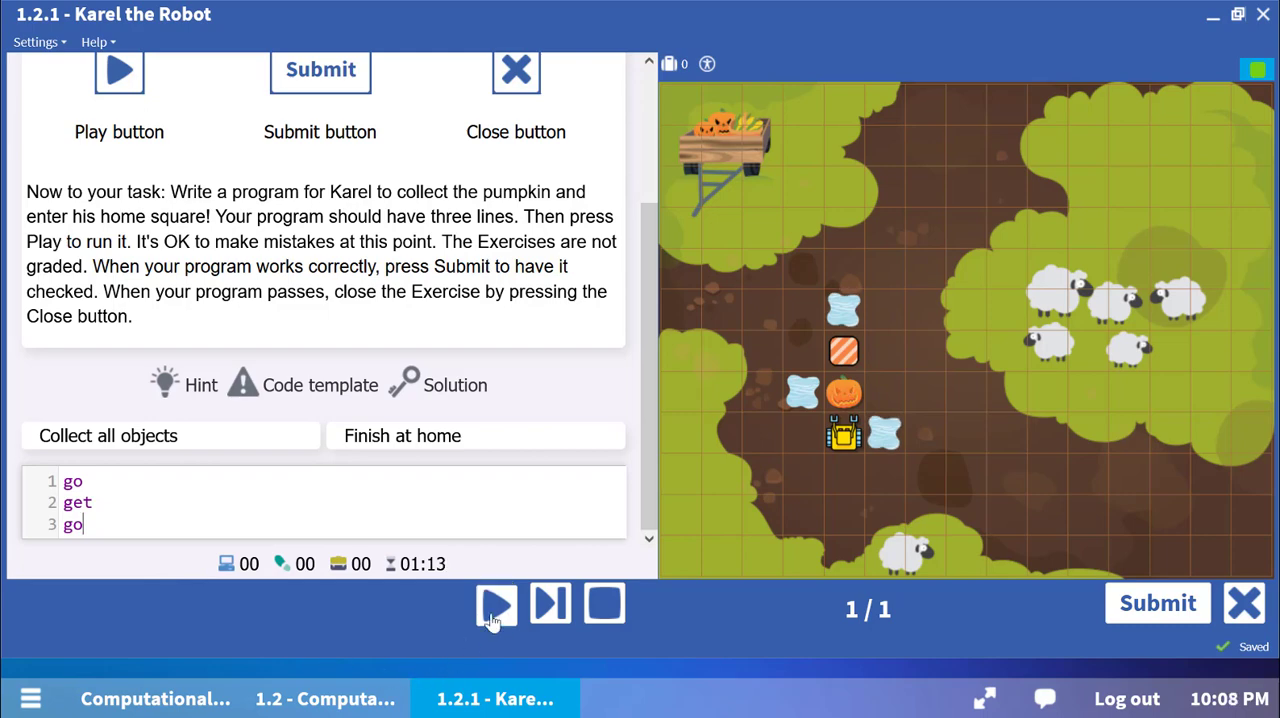
- Run the go, get, go program and submit it for checking
click(496, 603)
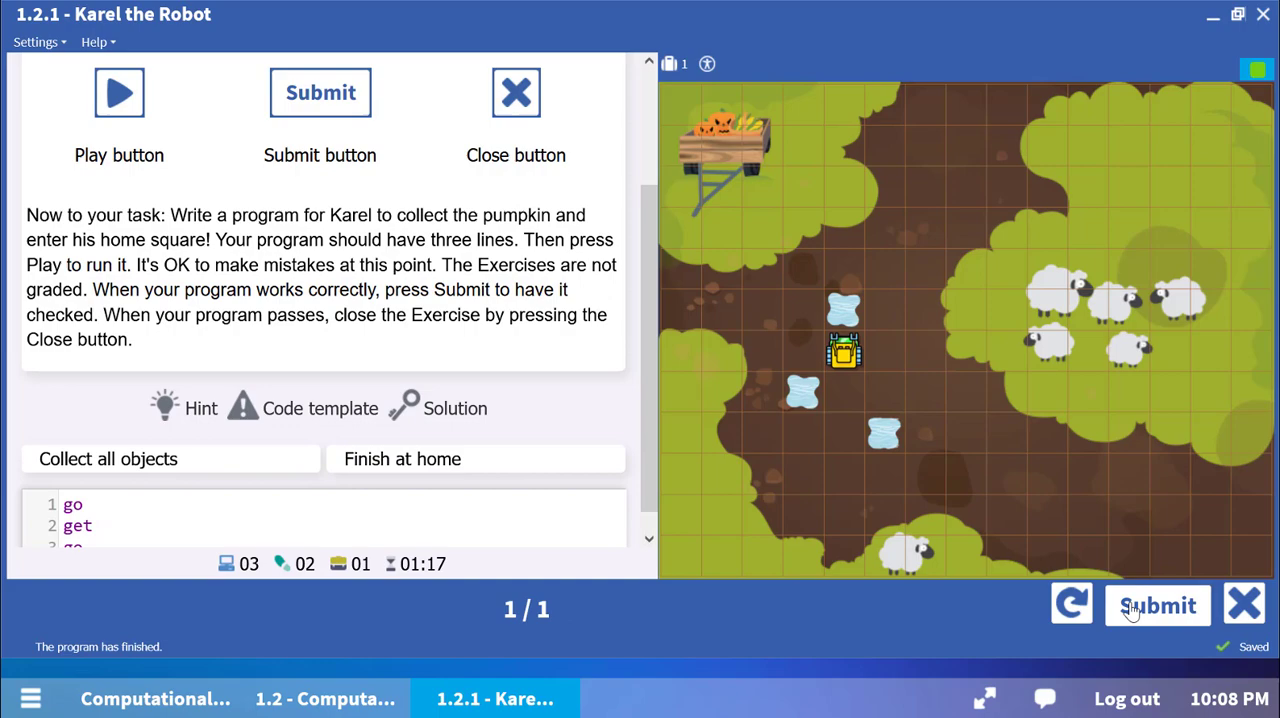
click(1157, 603)
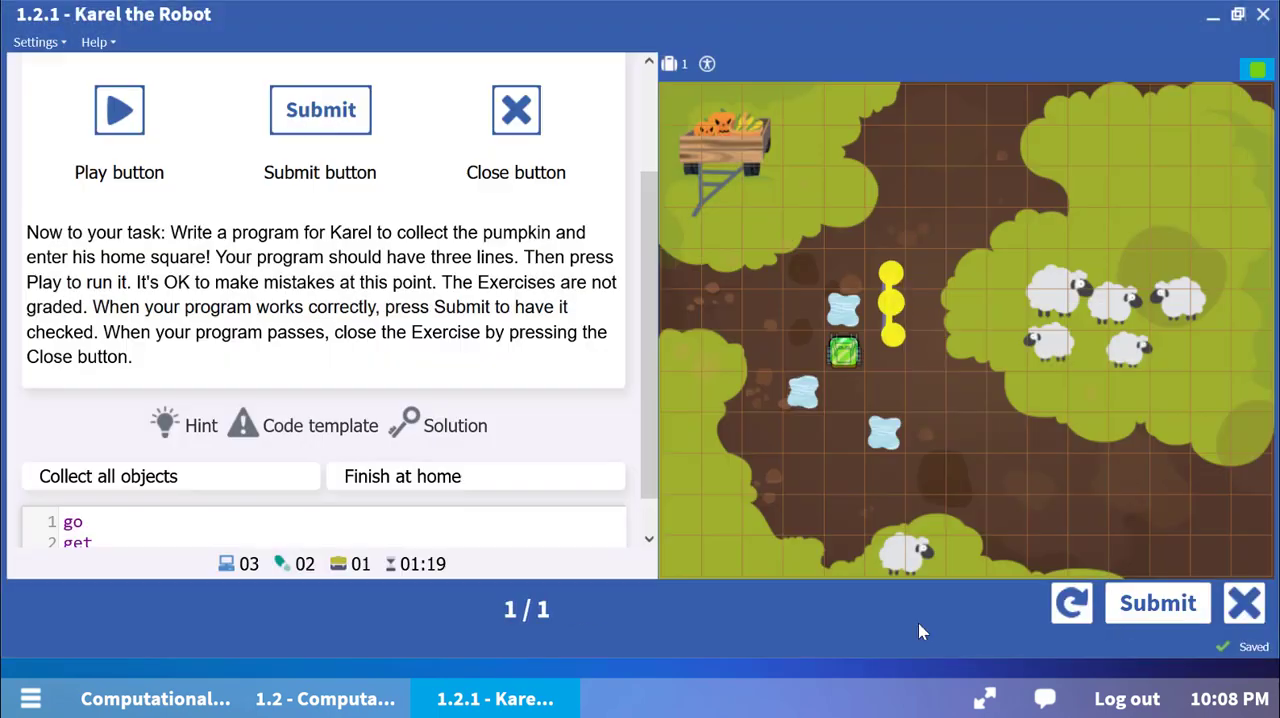
click(118, 110)
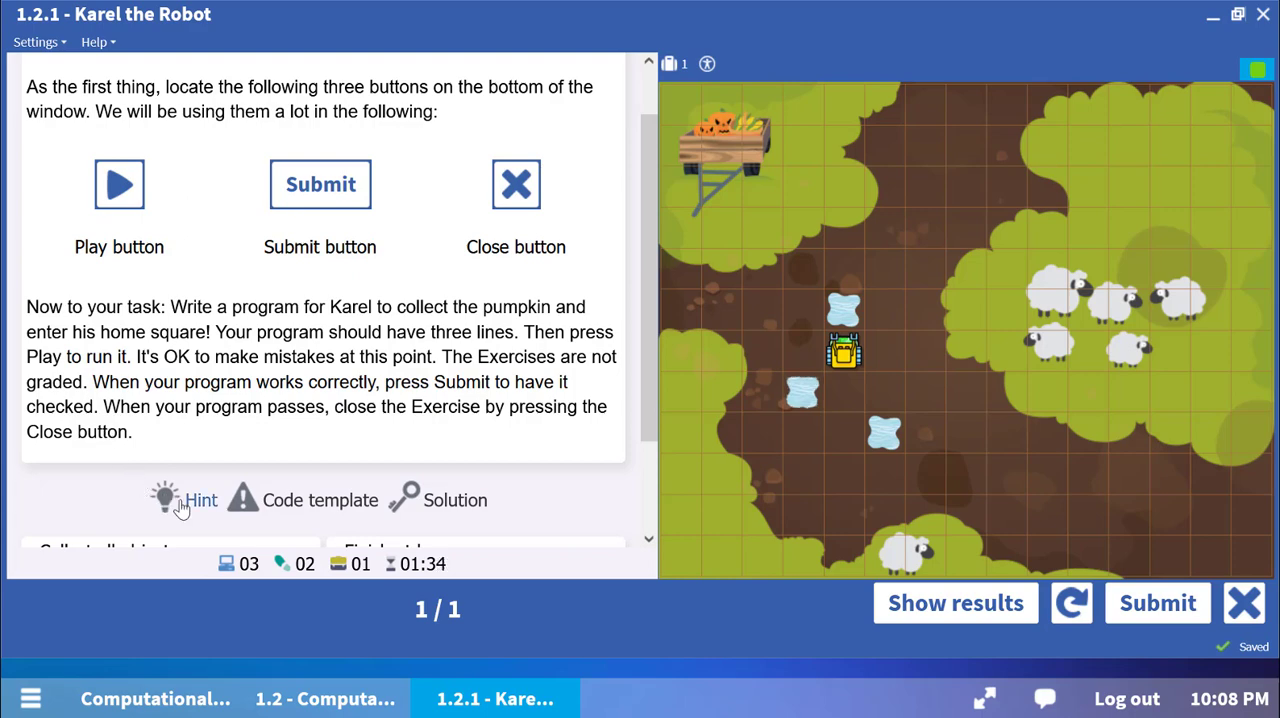
mouse_move(204, 515)
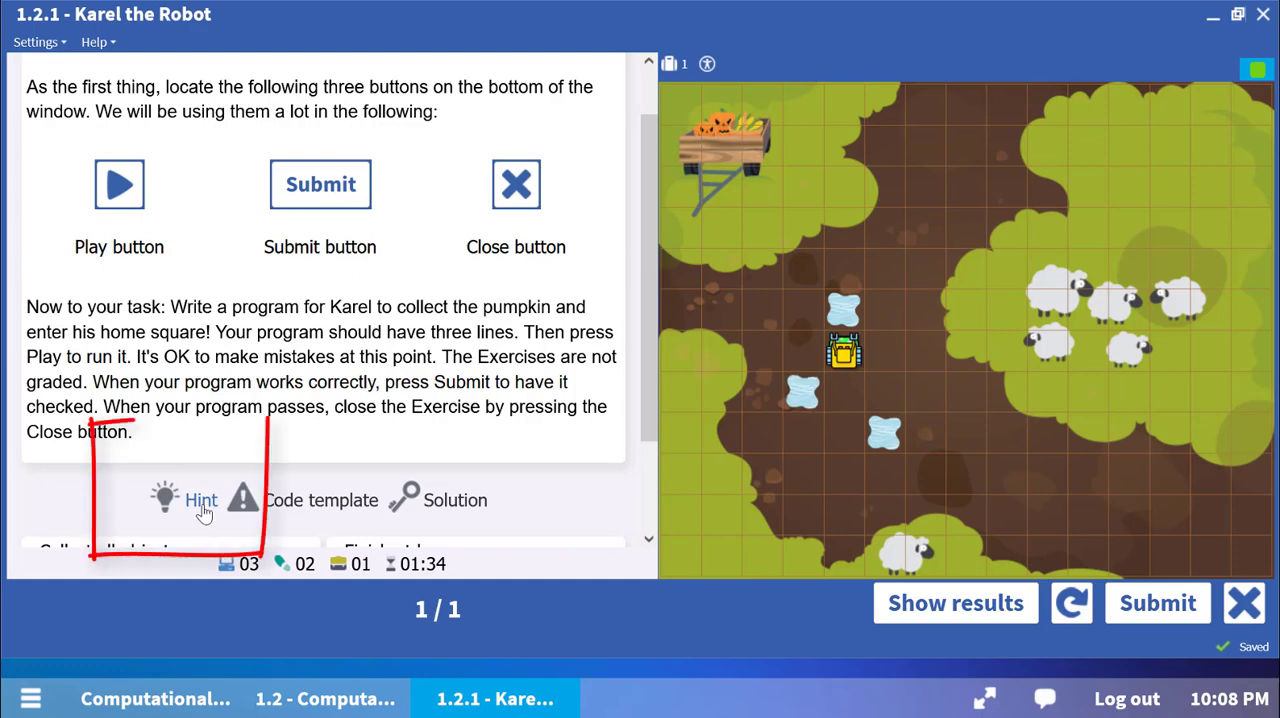
- View the hint, load the code template, and fill its middle line with get
click(201, 500)
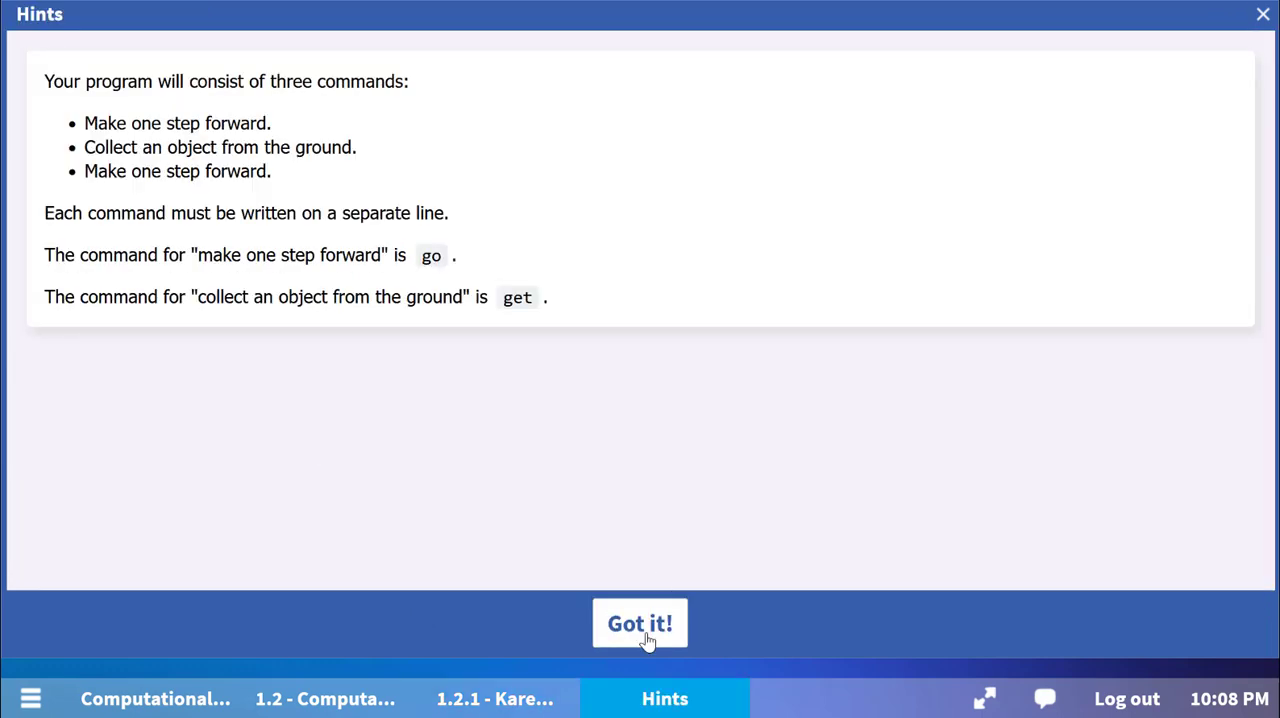
click(639, 623)
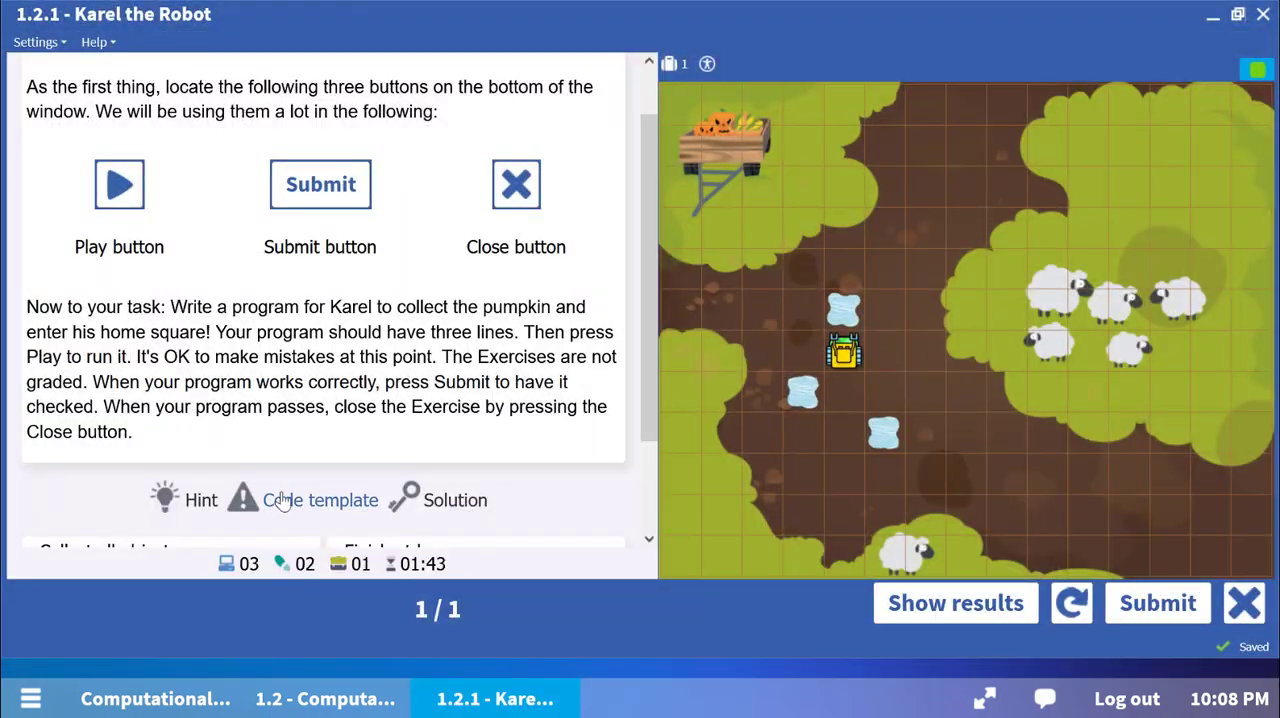
click(320, 500)
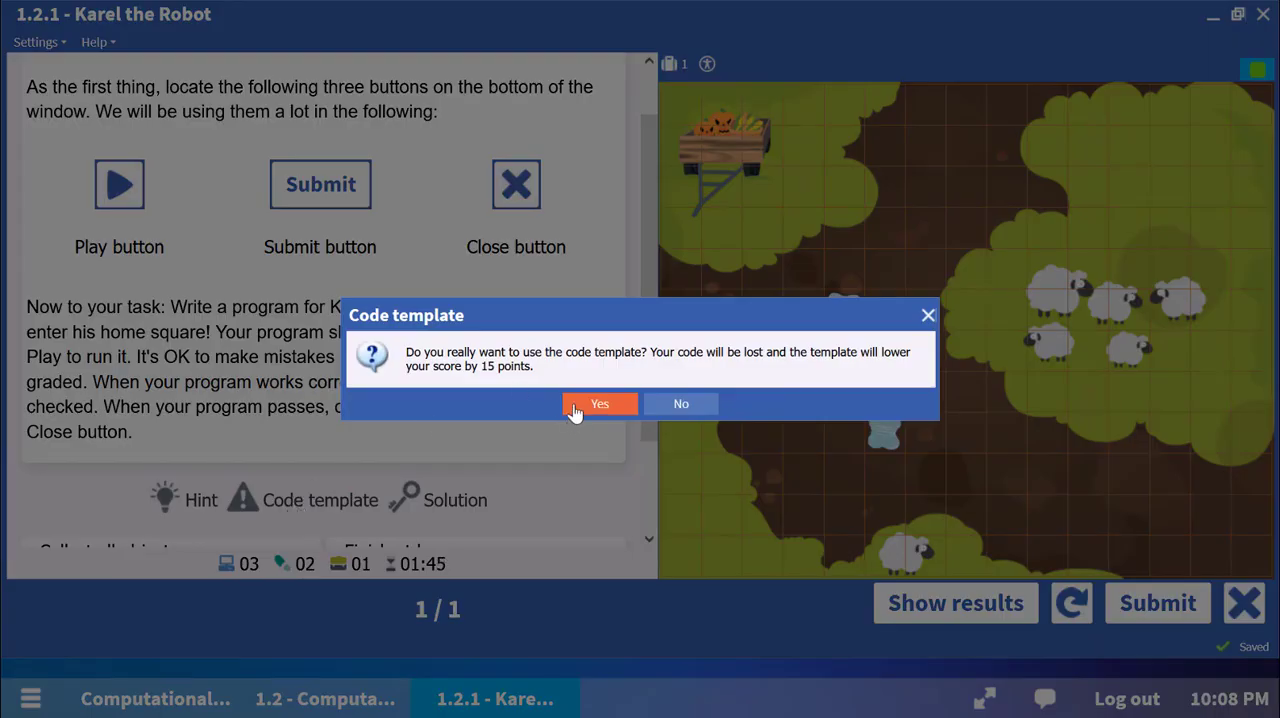
click(599, 403)
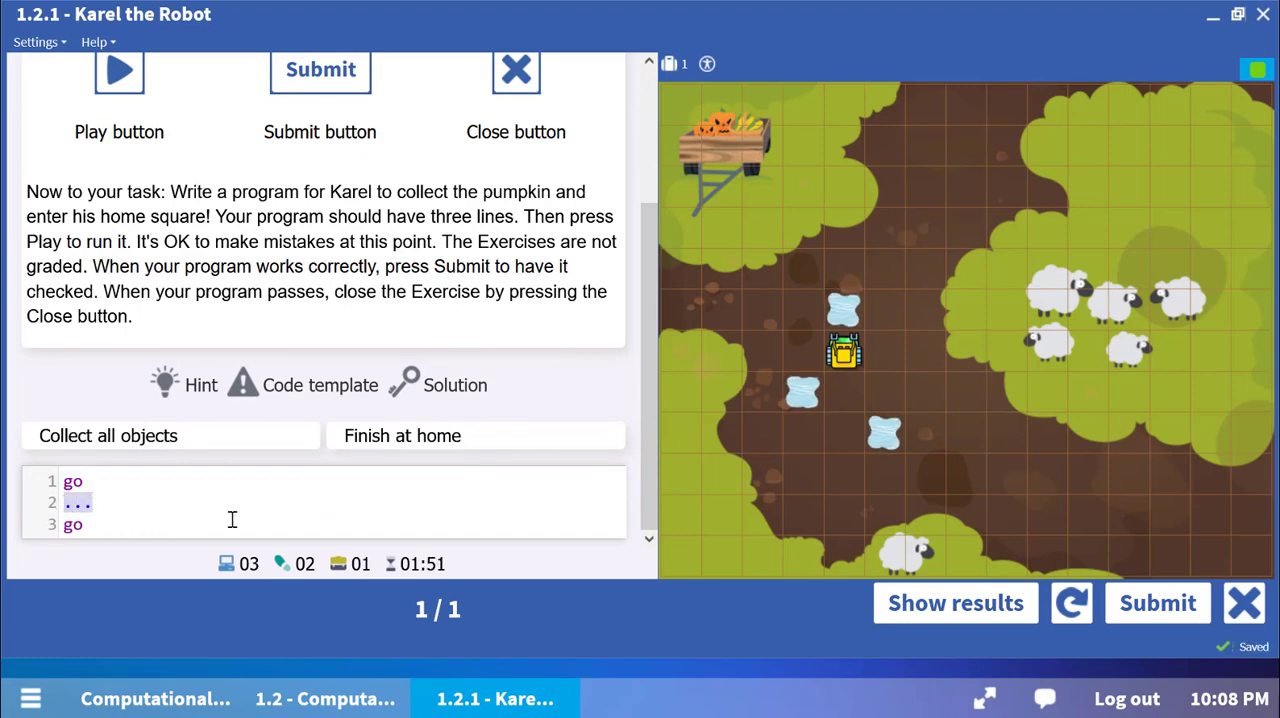
text(get)
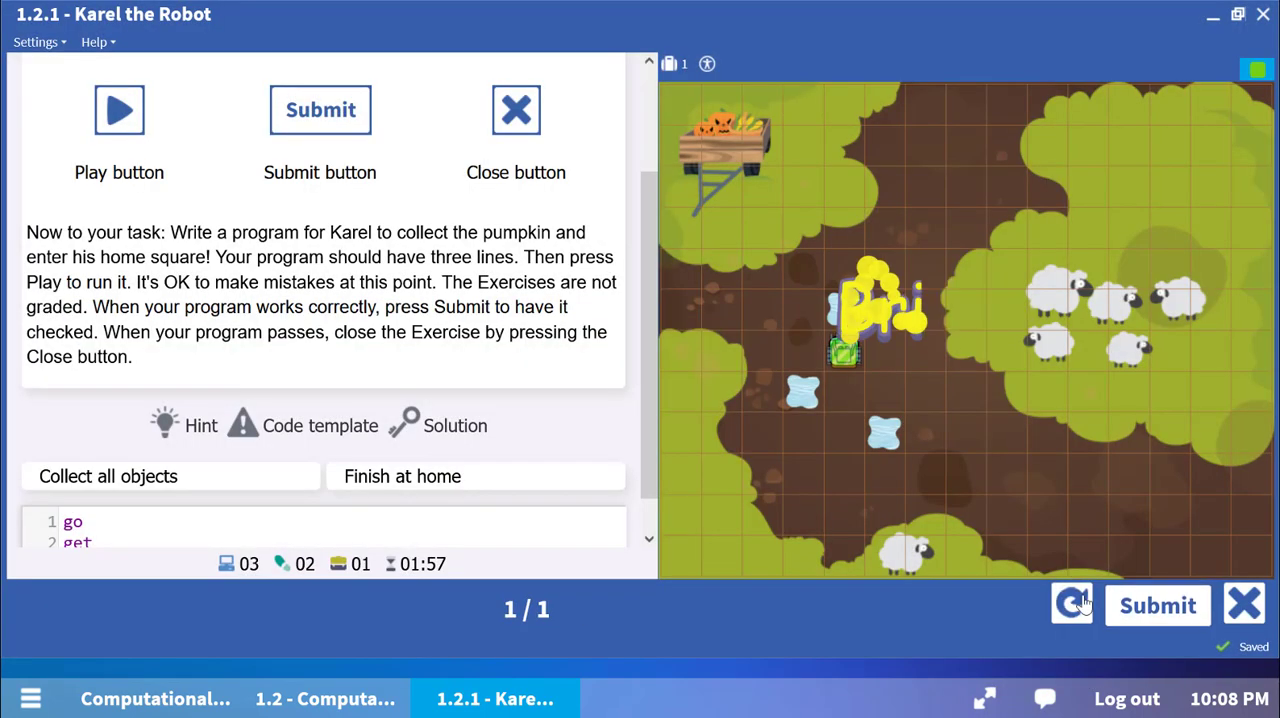
- View the results, close Exercise 1.2.1, and move to the On the Farm page
click(1071, 603)
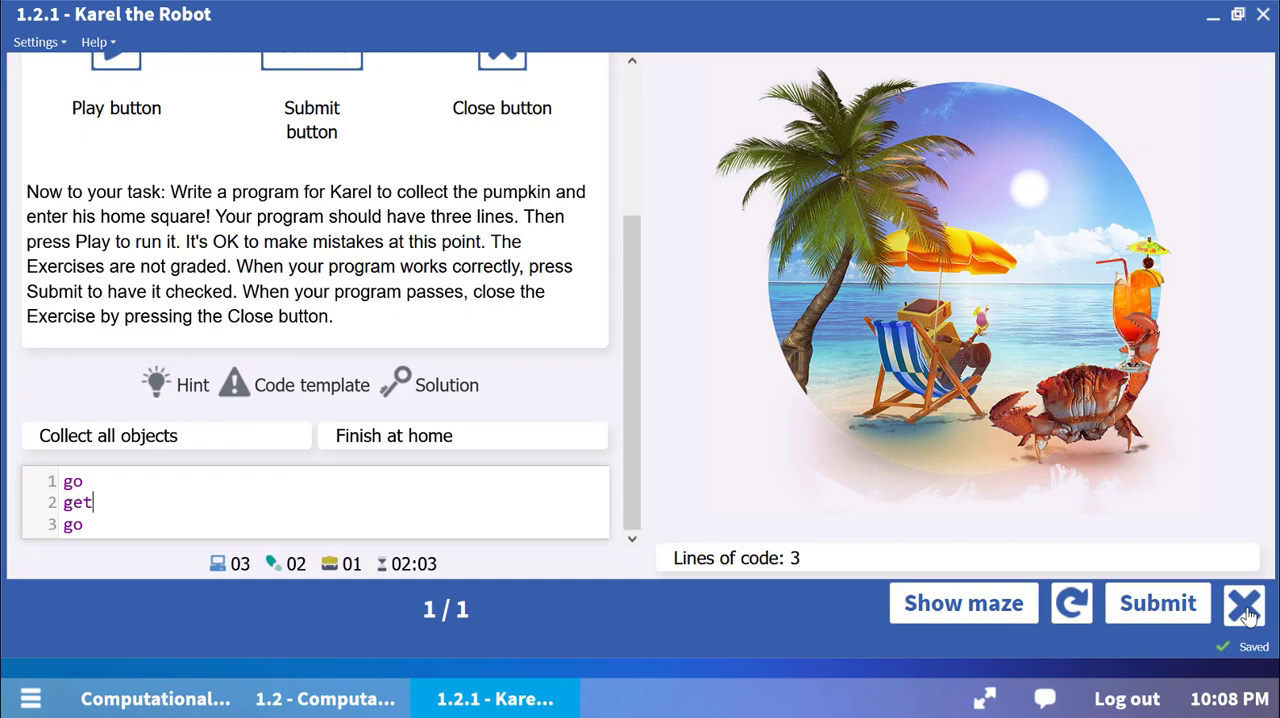
click(1243, 603)
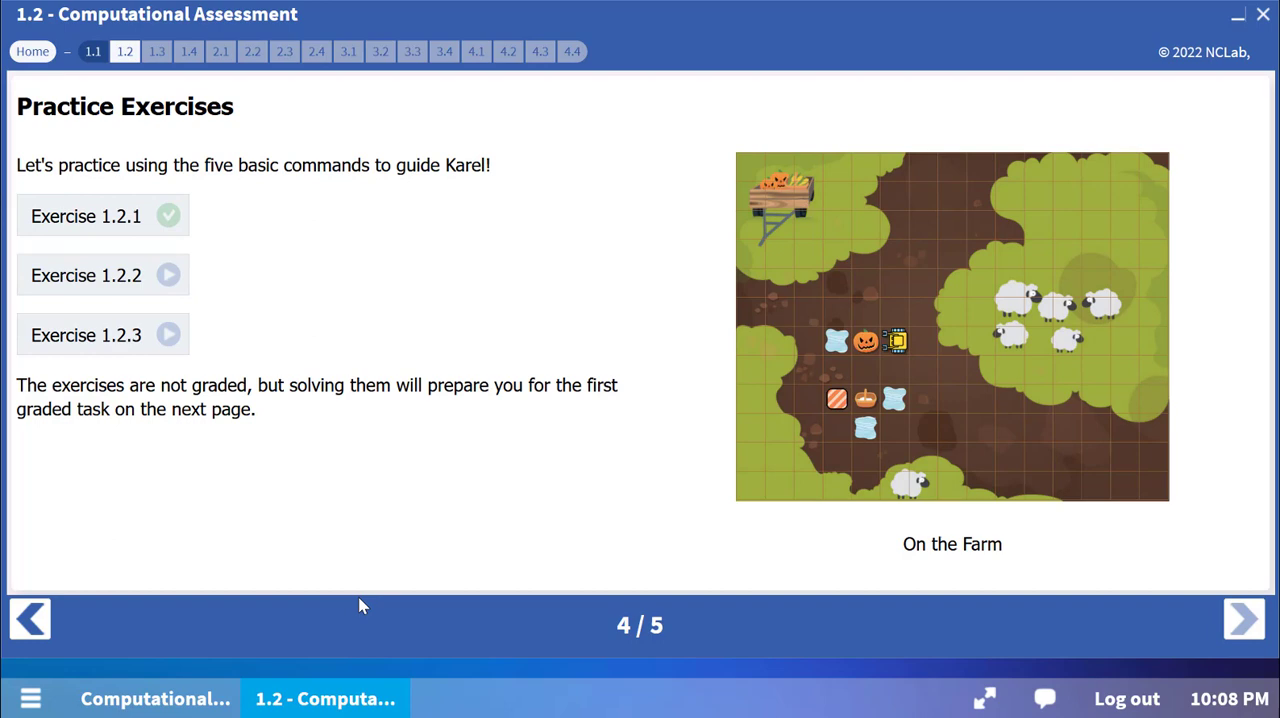
click(1243, 617)
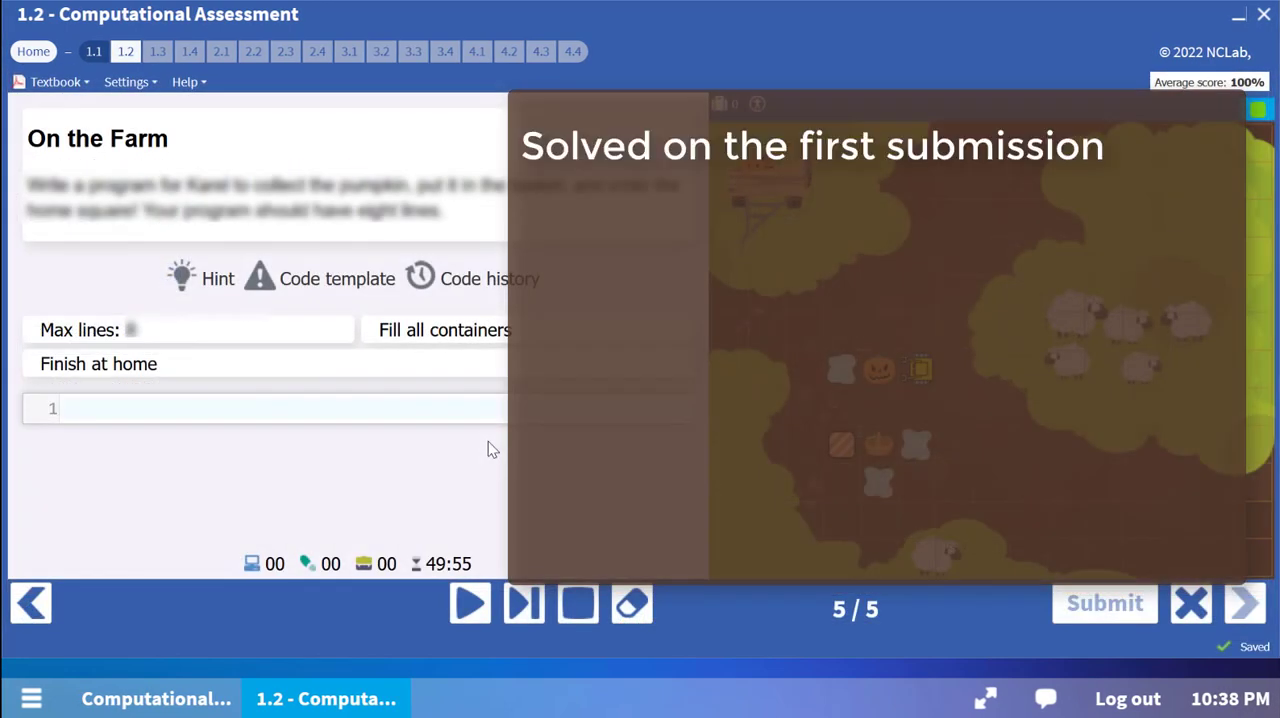